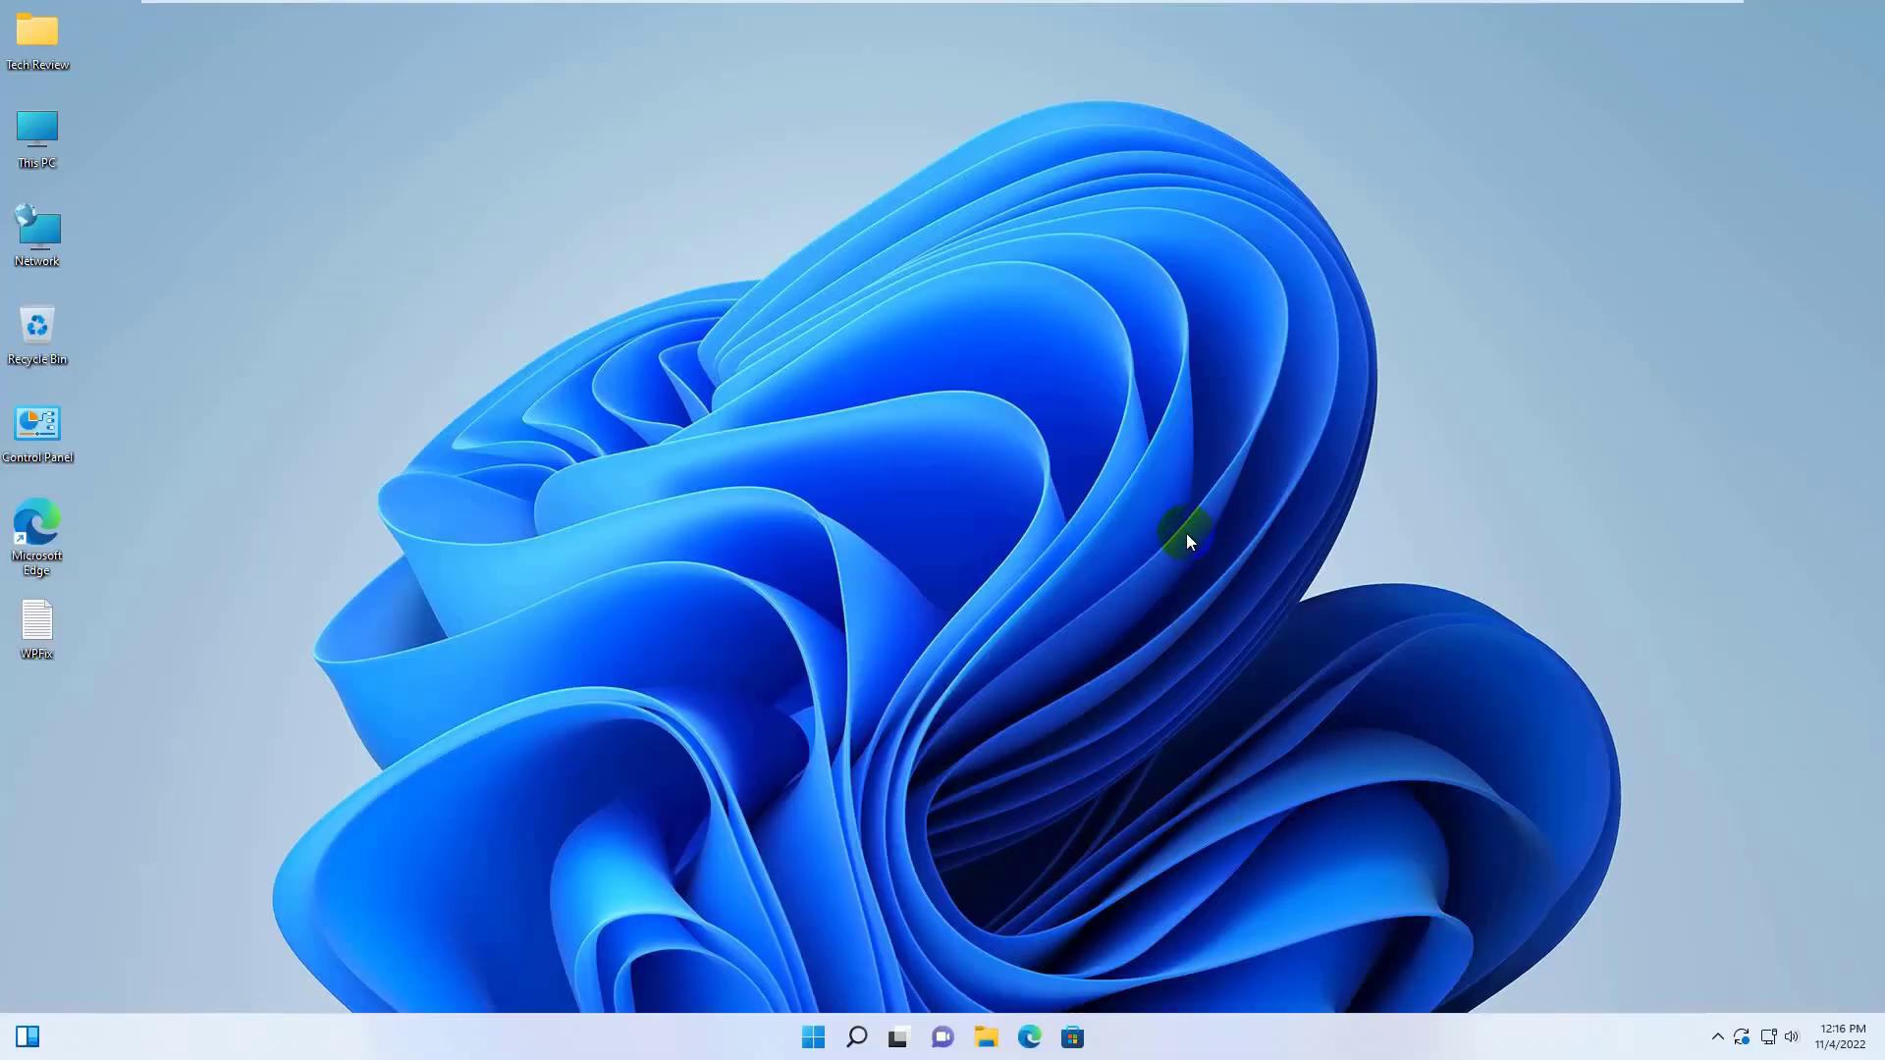
{"action": "mouse_move", "coordinate": [821, 272]}
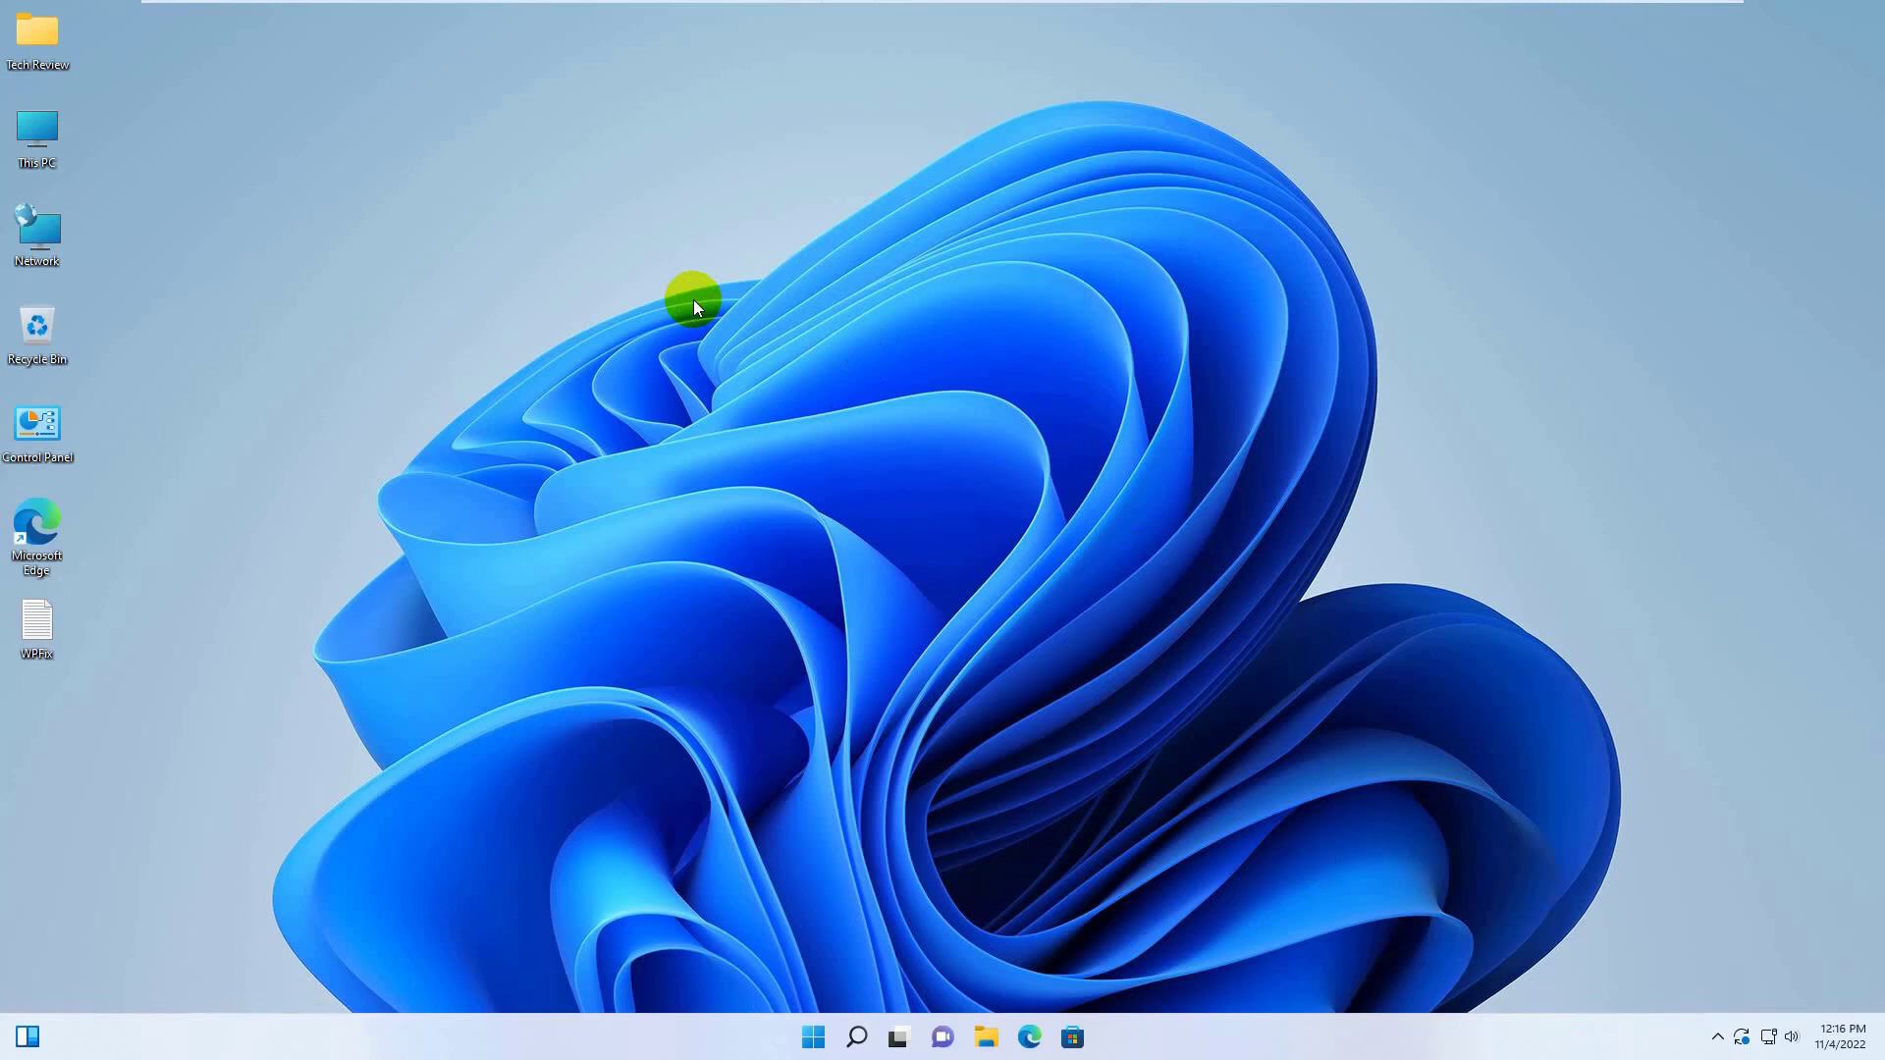
Launch Task Manager from the Ctrl+Alt+Delete security screen.
{"action": "right_click", "coordinate": [691, 299]}
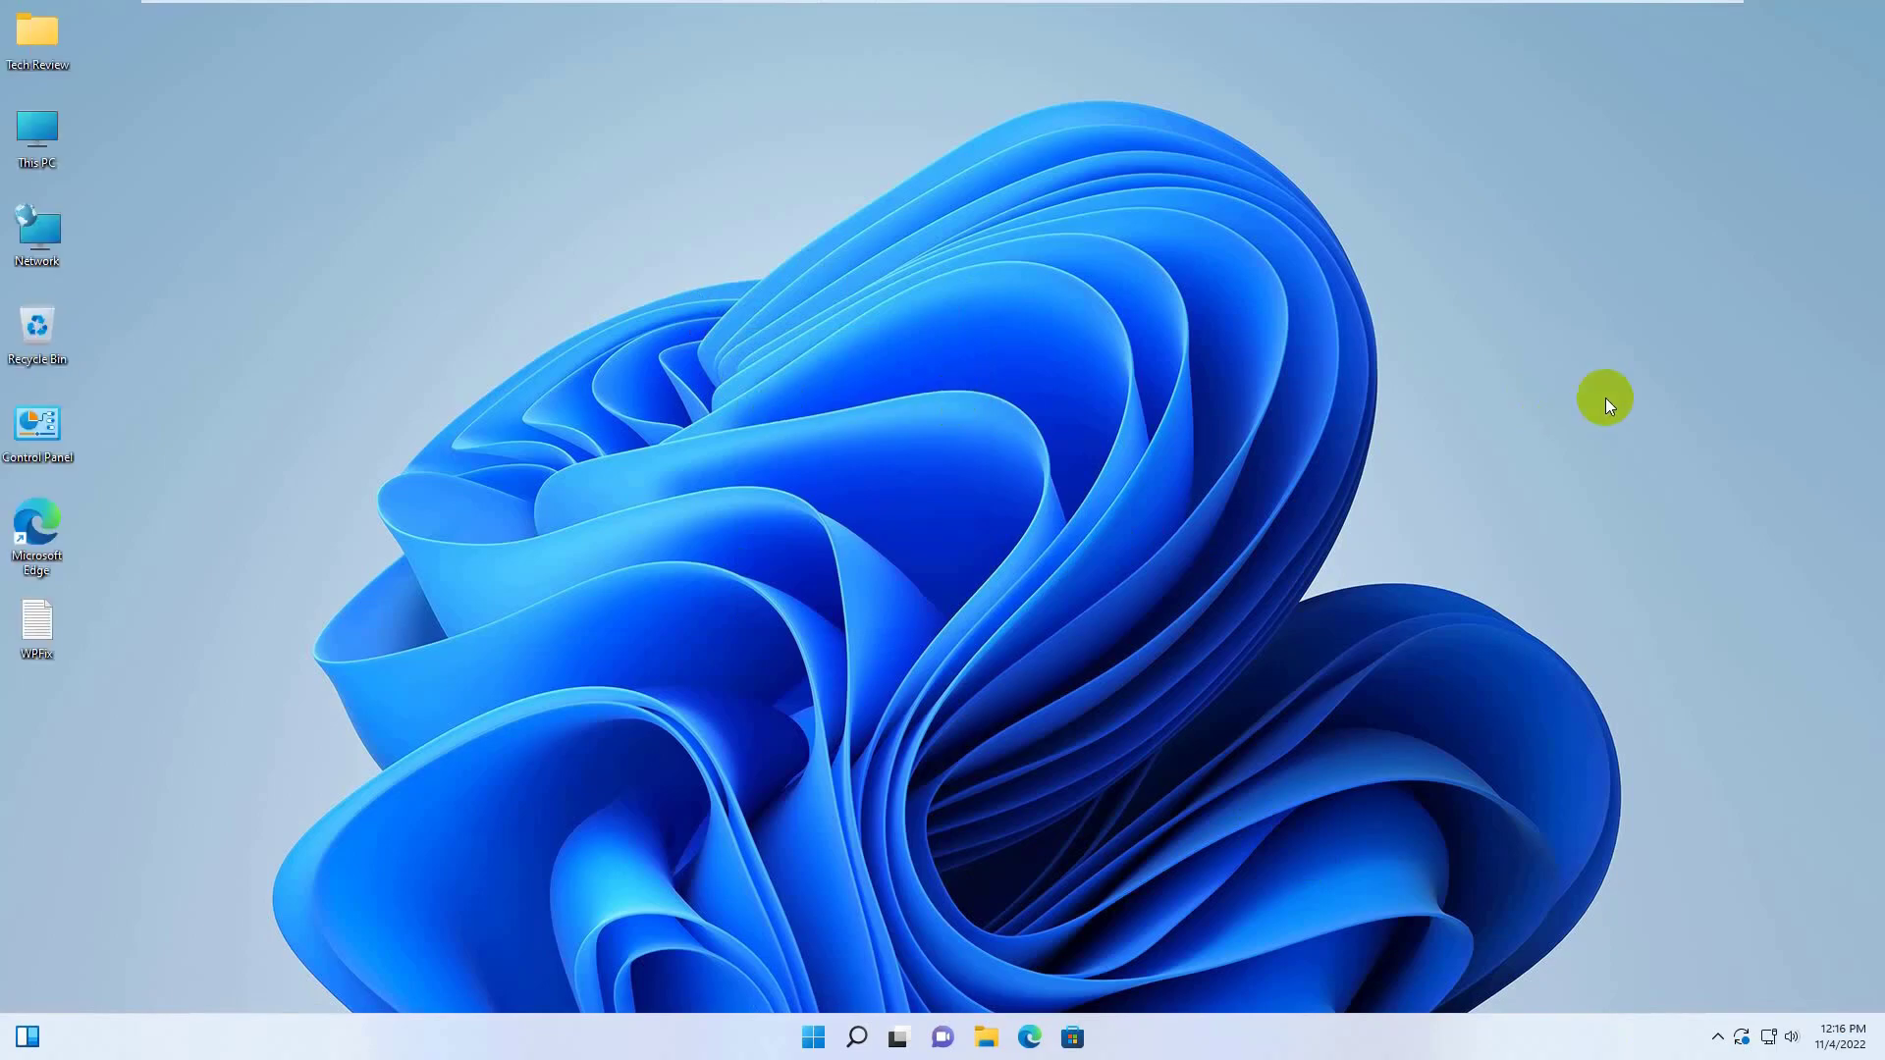
{"action": "key", "text": "Ctrl+Alt+Delete"}
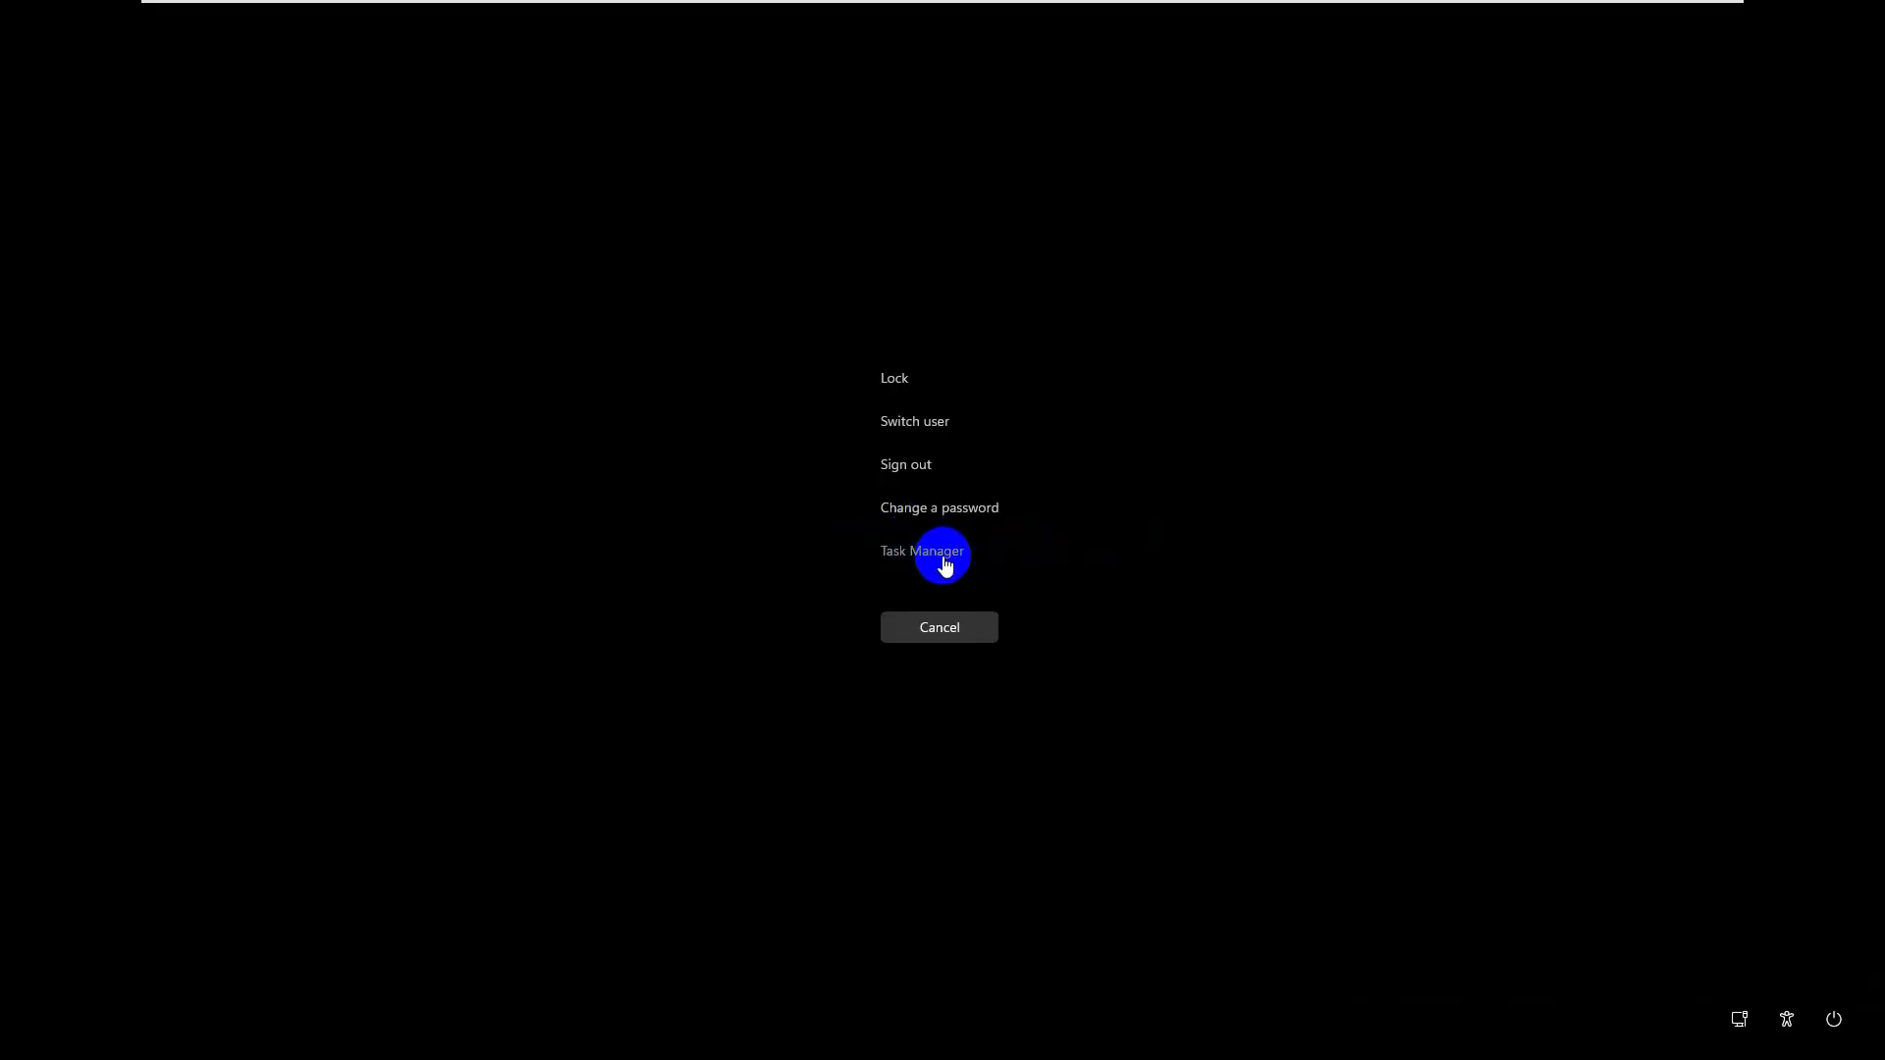
{"action": "left_click", "coordinate": [921, 550]}
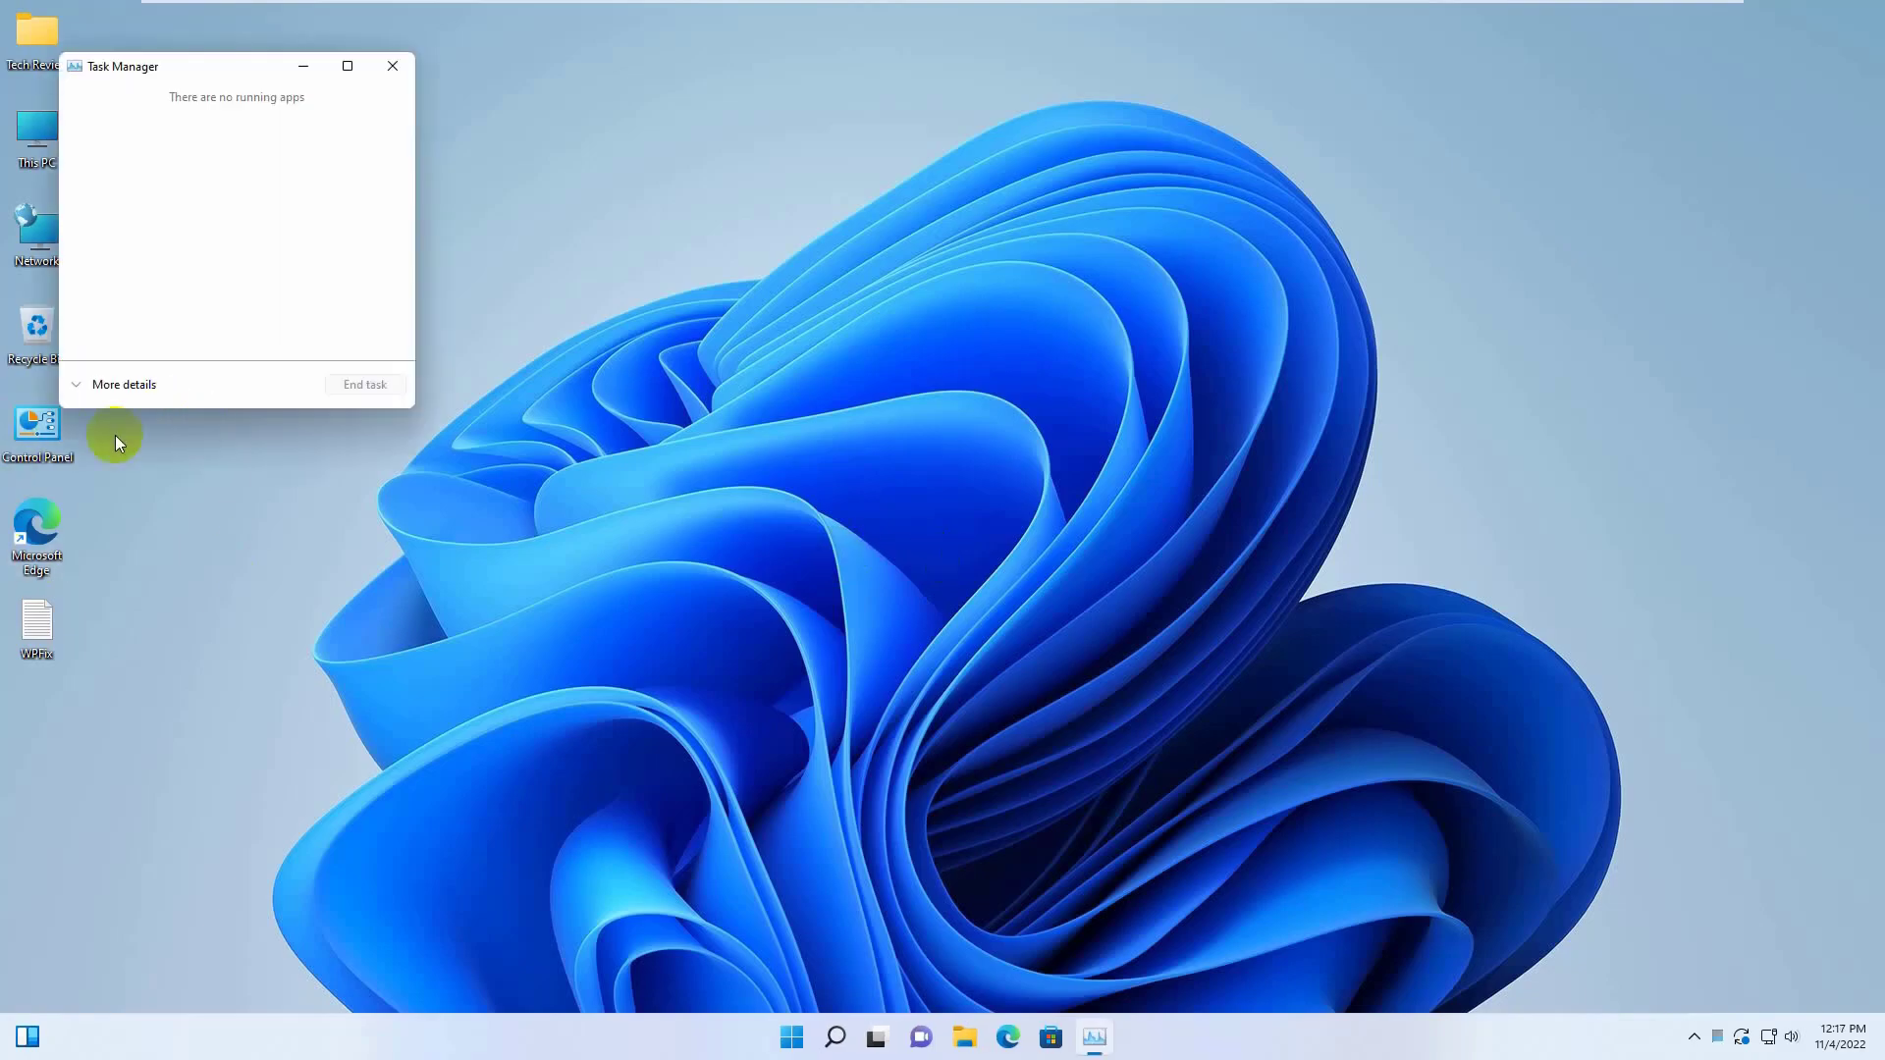
Expand Task Manager to full details and run cmd as an administrator Command Prompt.
{"action": "left_click", "coordinate": [116, 384]}
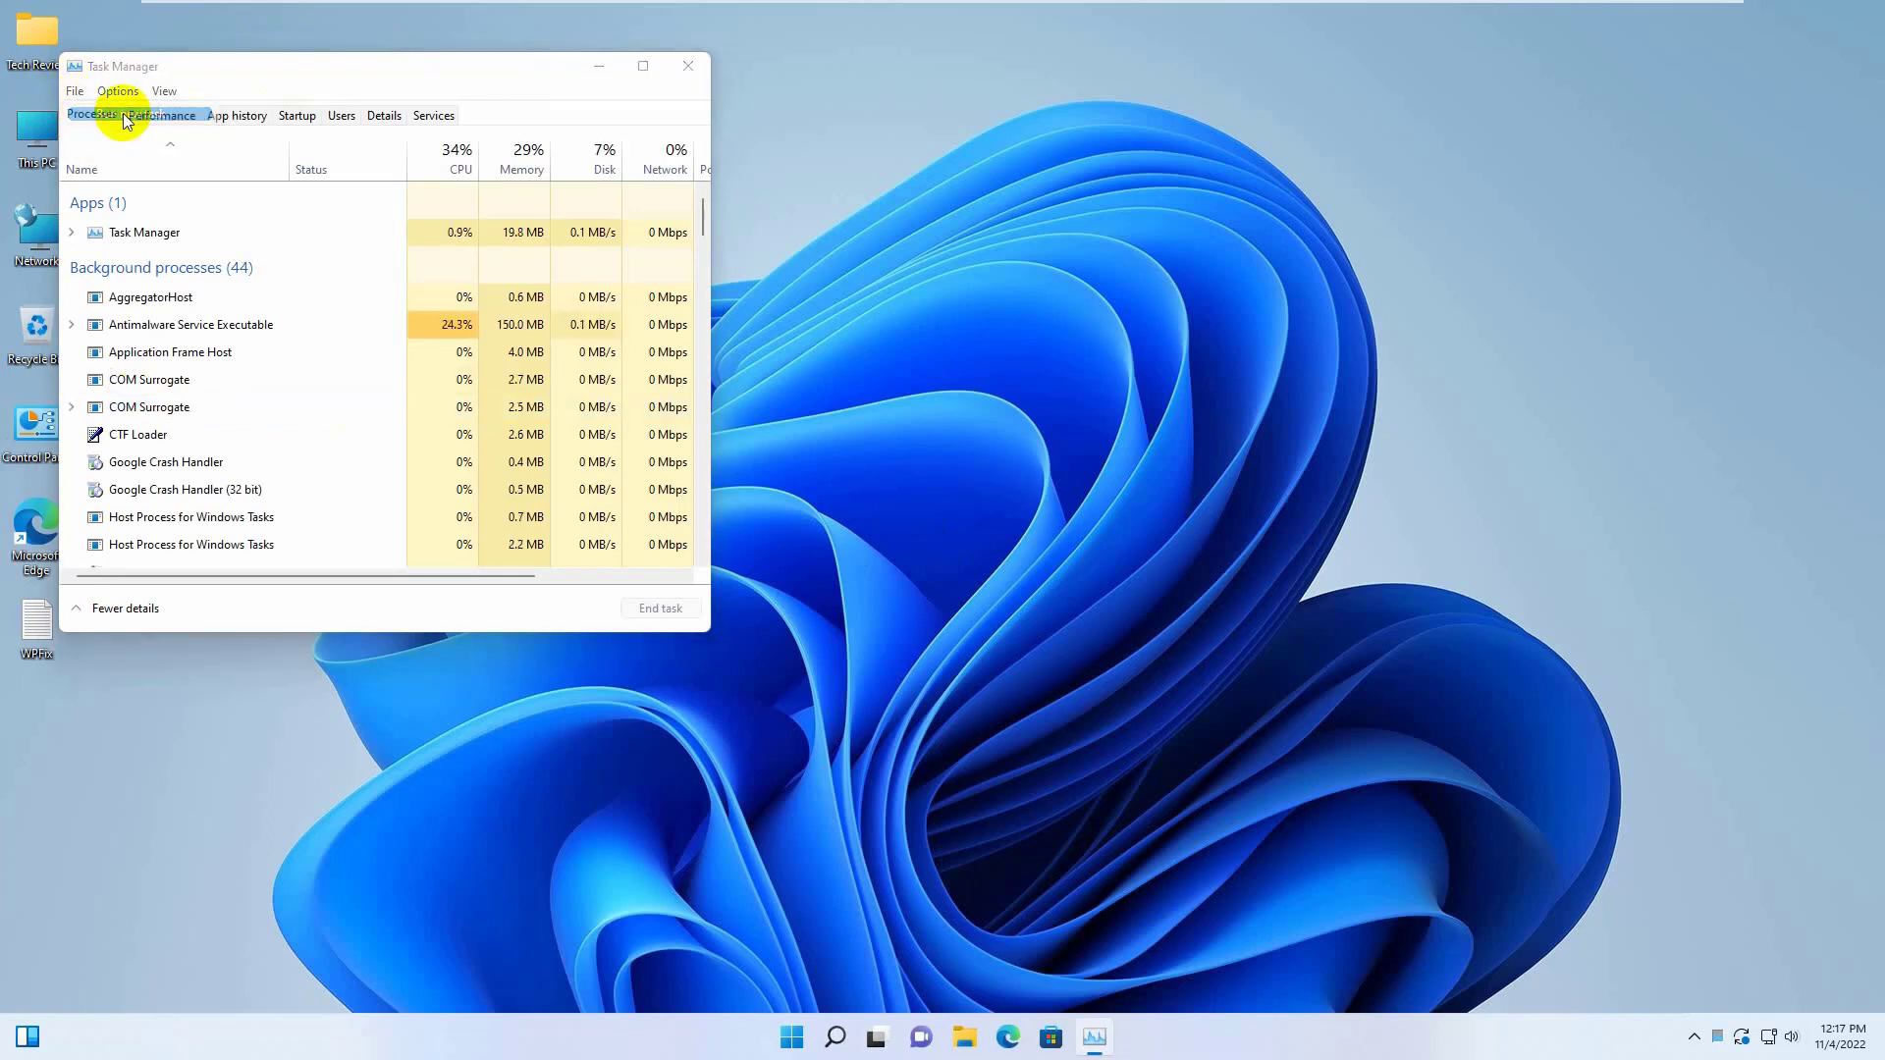
{"action": "type", "text": "cmd"}
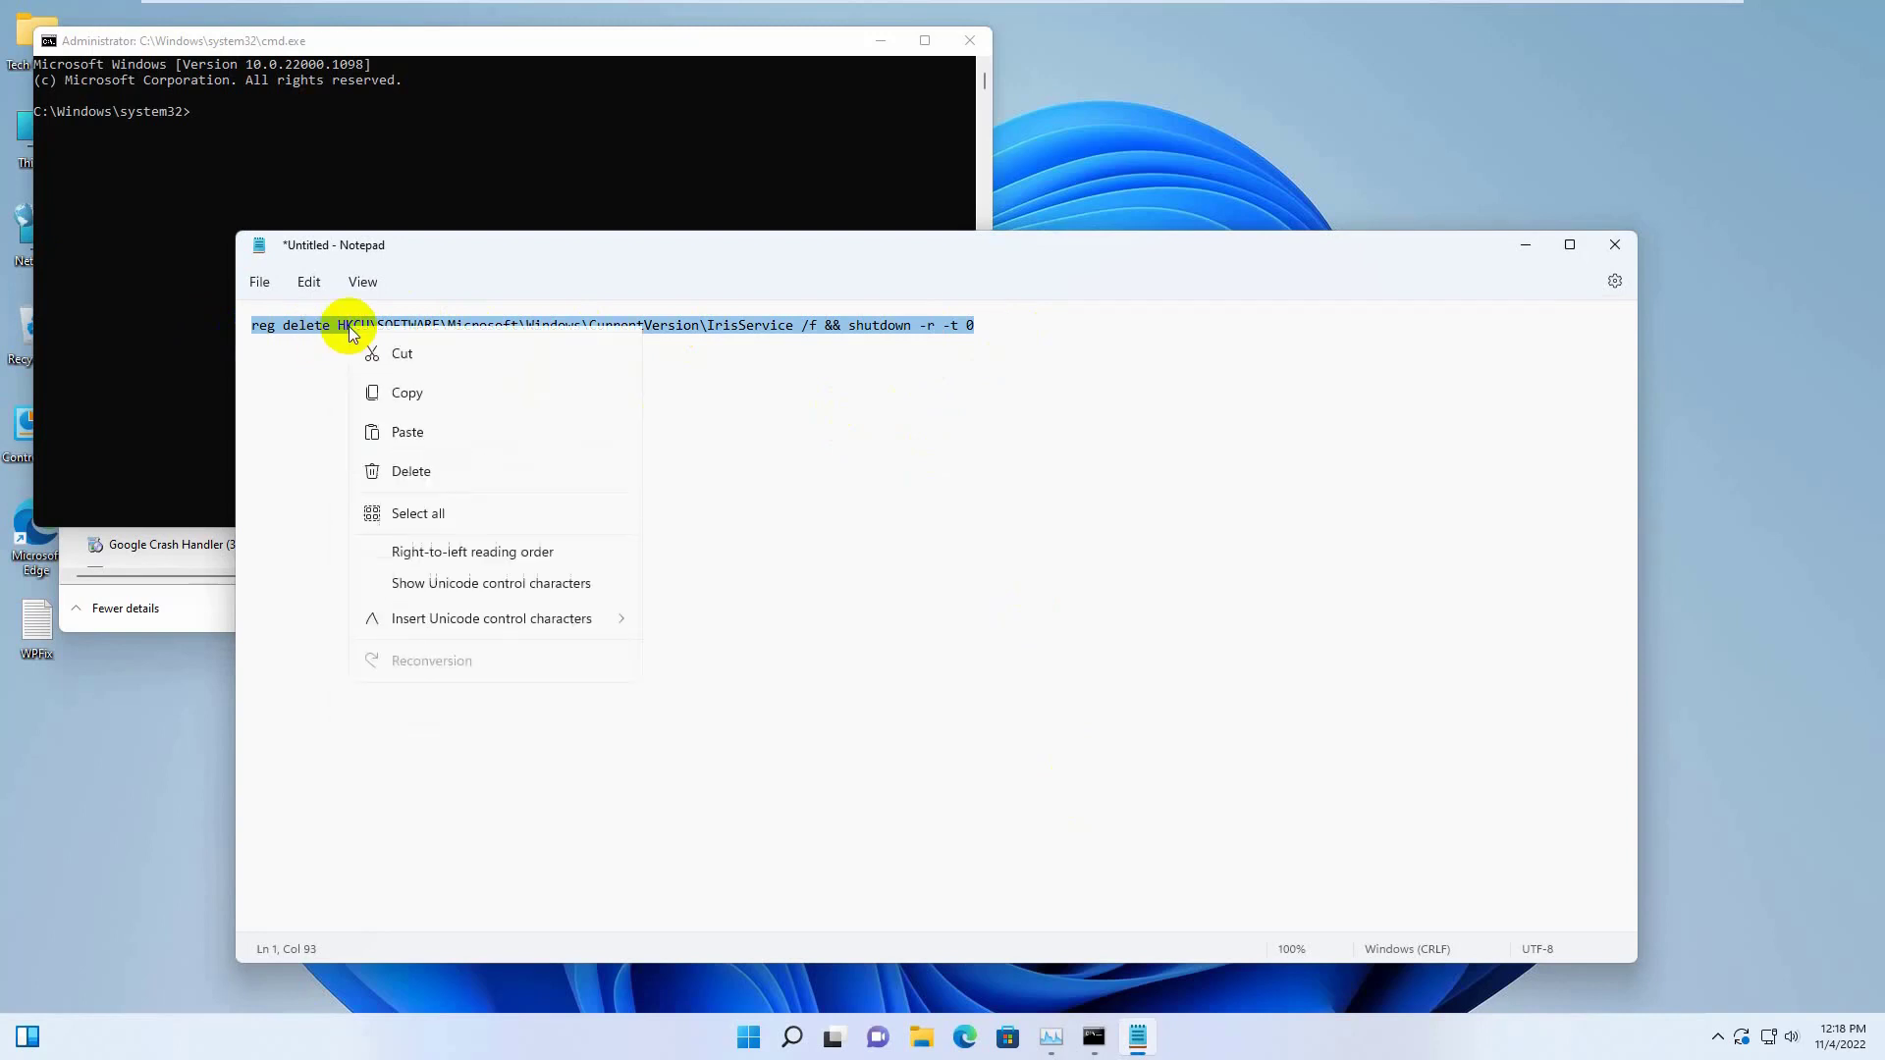
{"action": "left_click", "coordinate": [284, 162]}
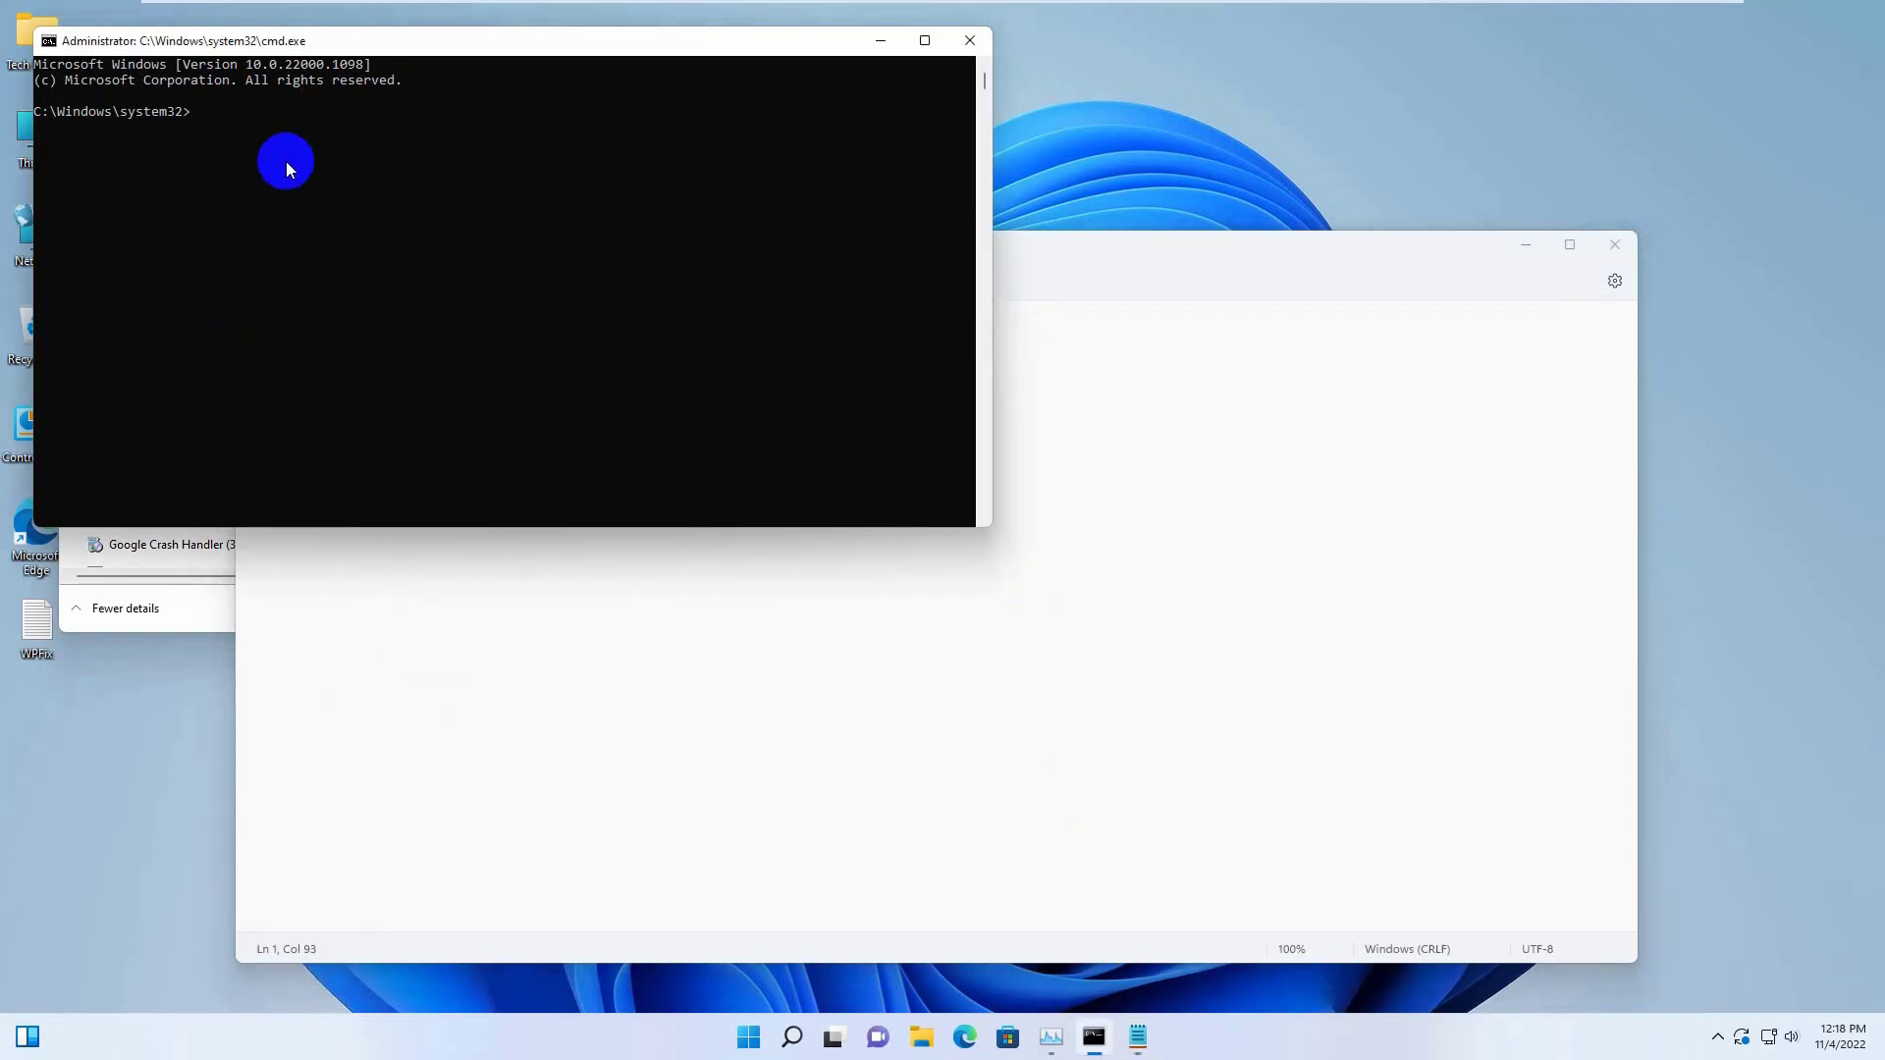
Run 'reg delete HKCU\SOFTWARE\Microsoft\Windows\CurrentVersion\IrisService /f' with shutdown restart.
{"action": "type", "text": "reg delete HKCU\\SOFTWARE\\Microsoft\\Windows\\CurrentVersion\\IrisService /f && shutdown -r -t 0"}
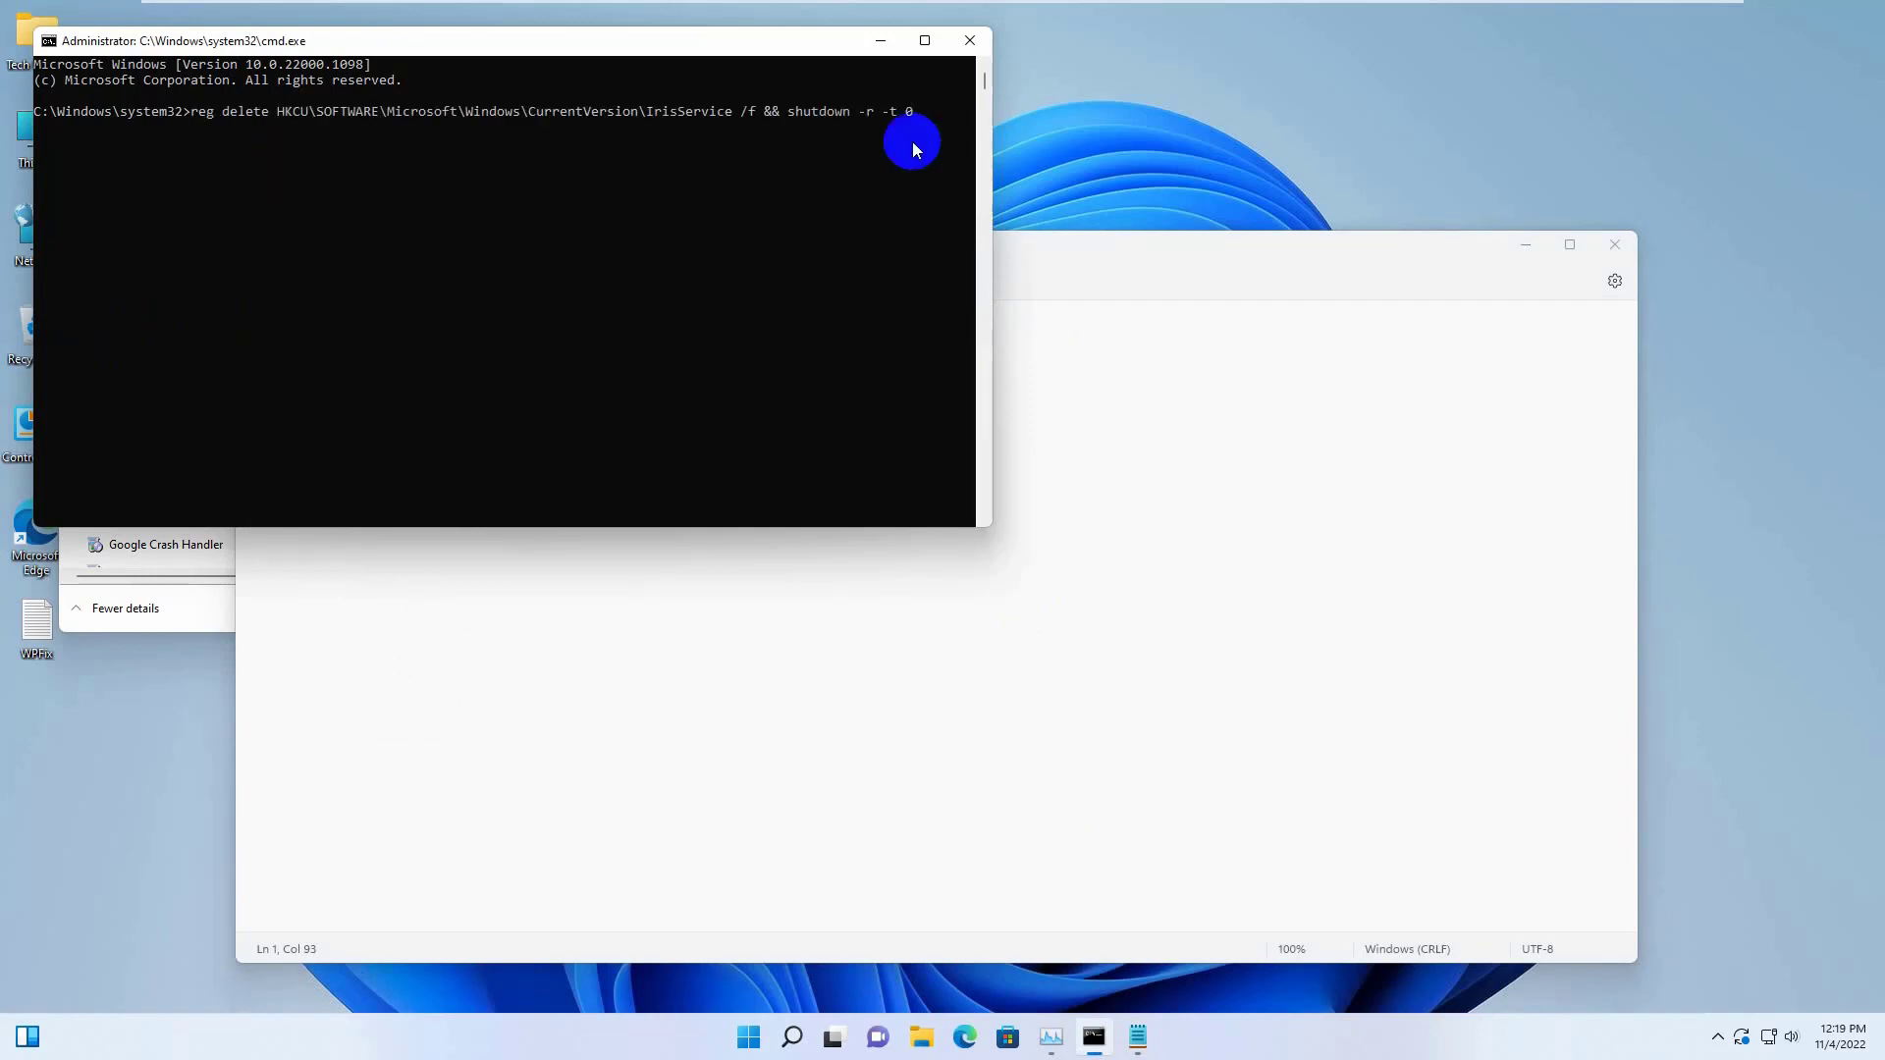
{"action": "key", "text": "enter"}
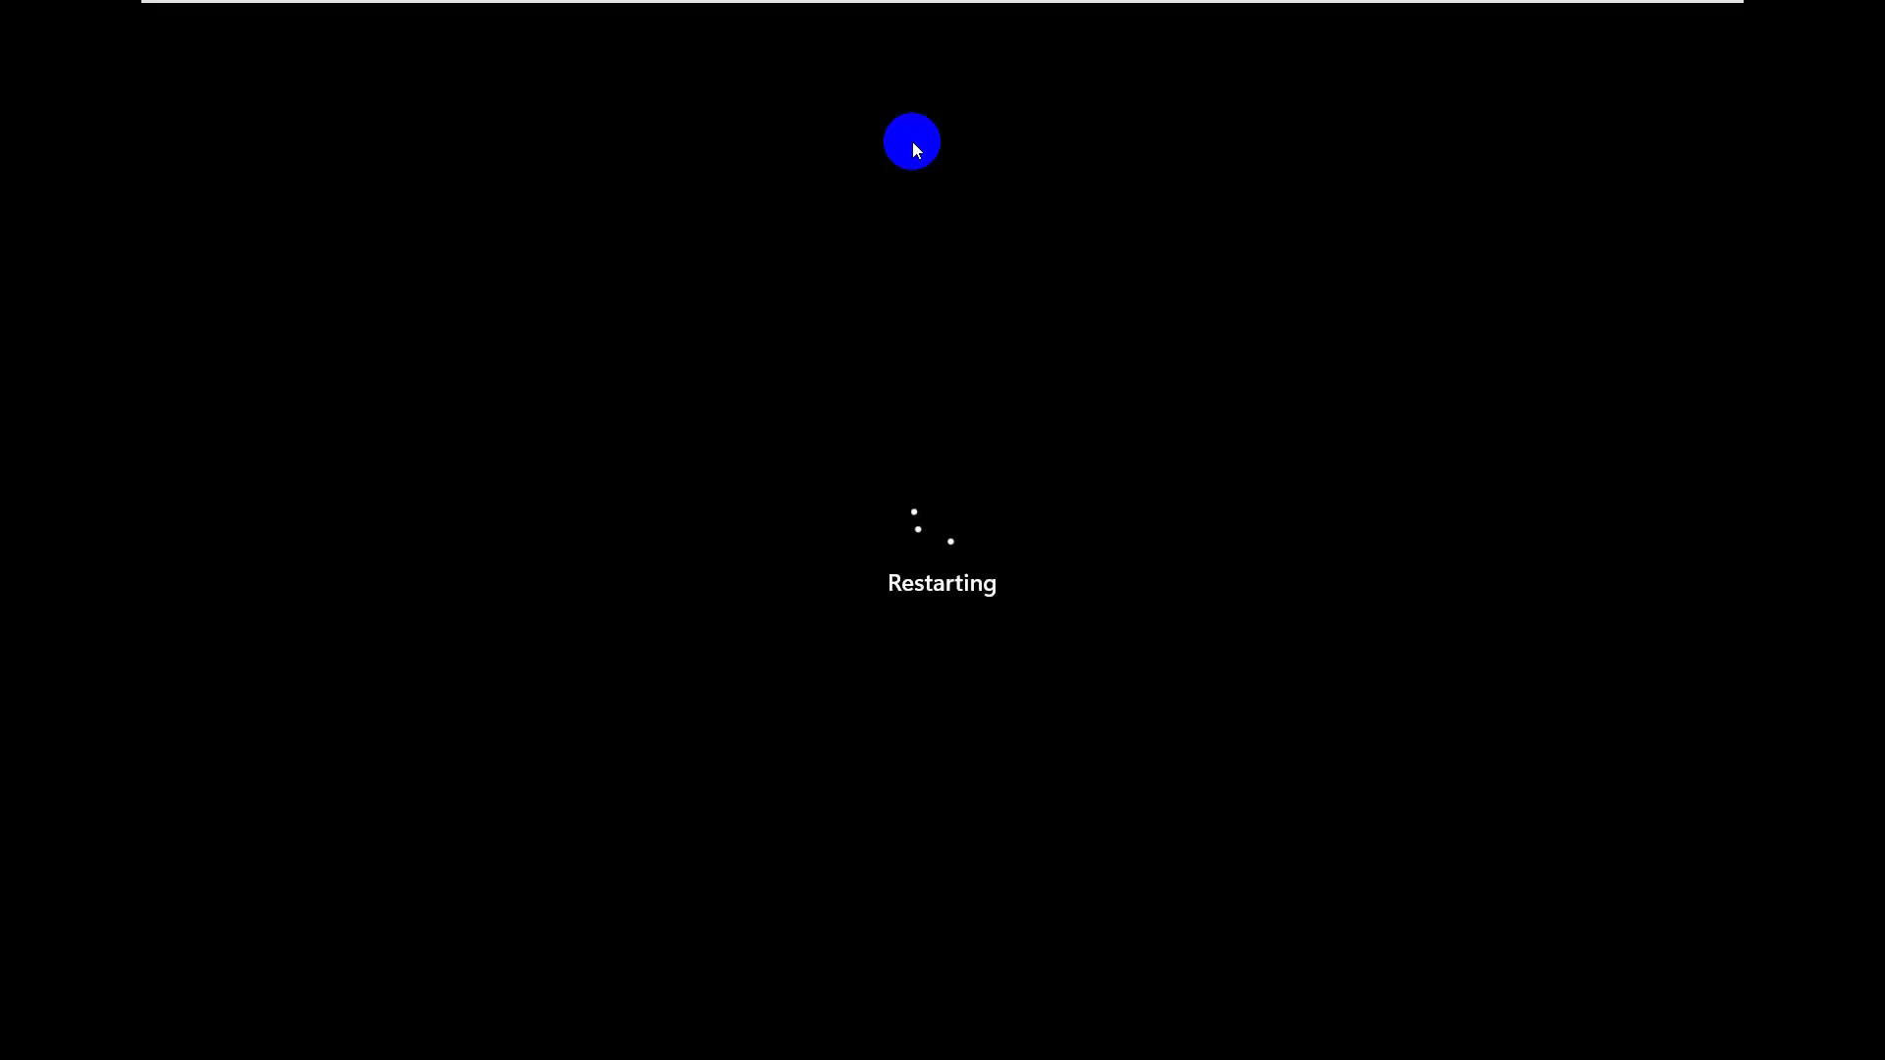